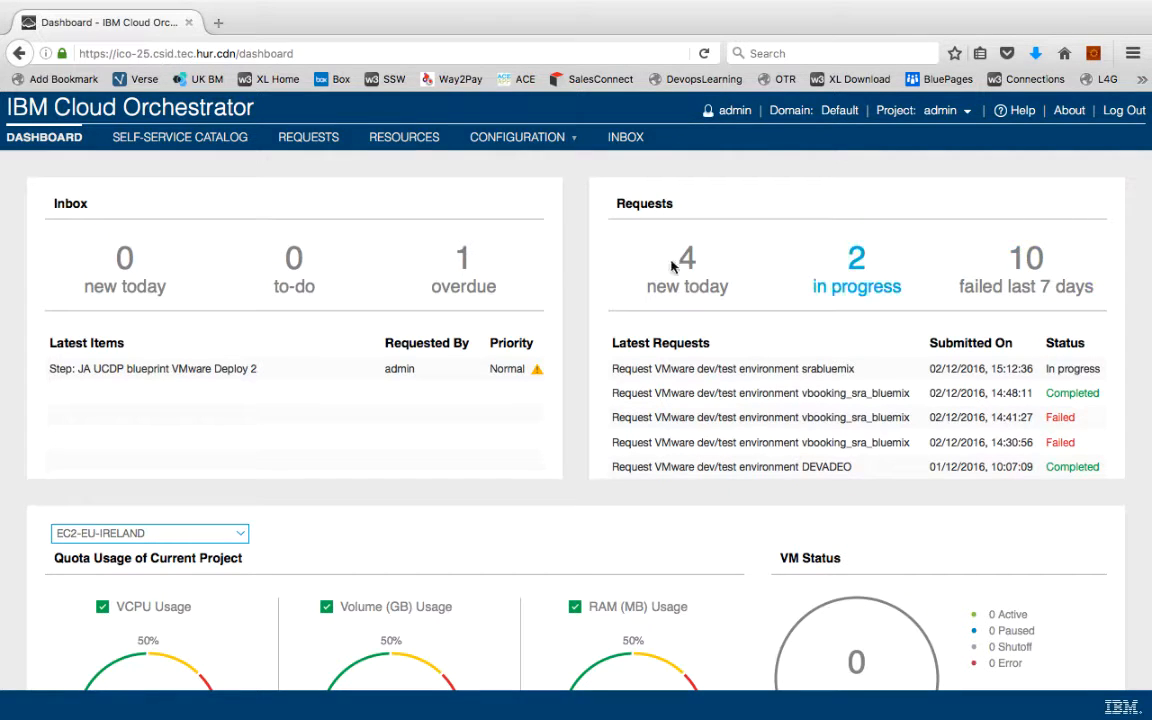
# Reach the VMware dev/test environment request form via the Self-Service Catalog's Dev/Test offerings
pyautogui.click(180, 136)
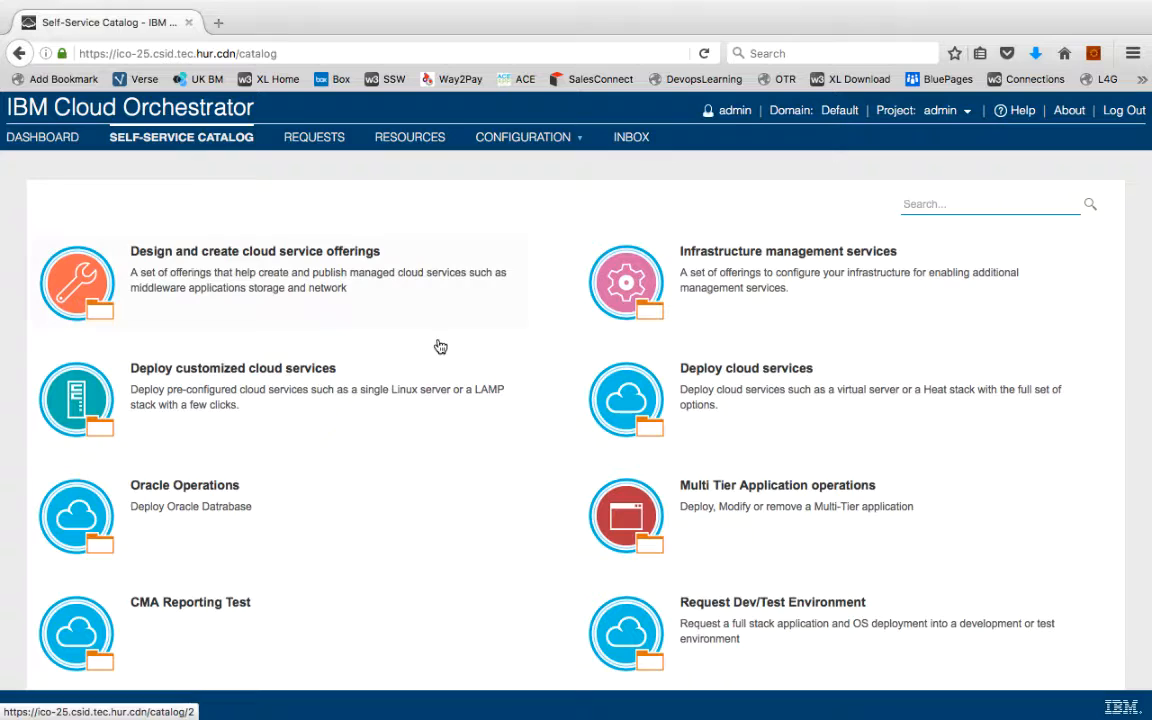
pyautogui.click(772, 602)
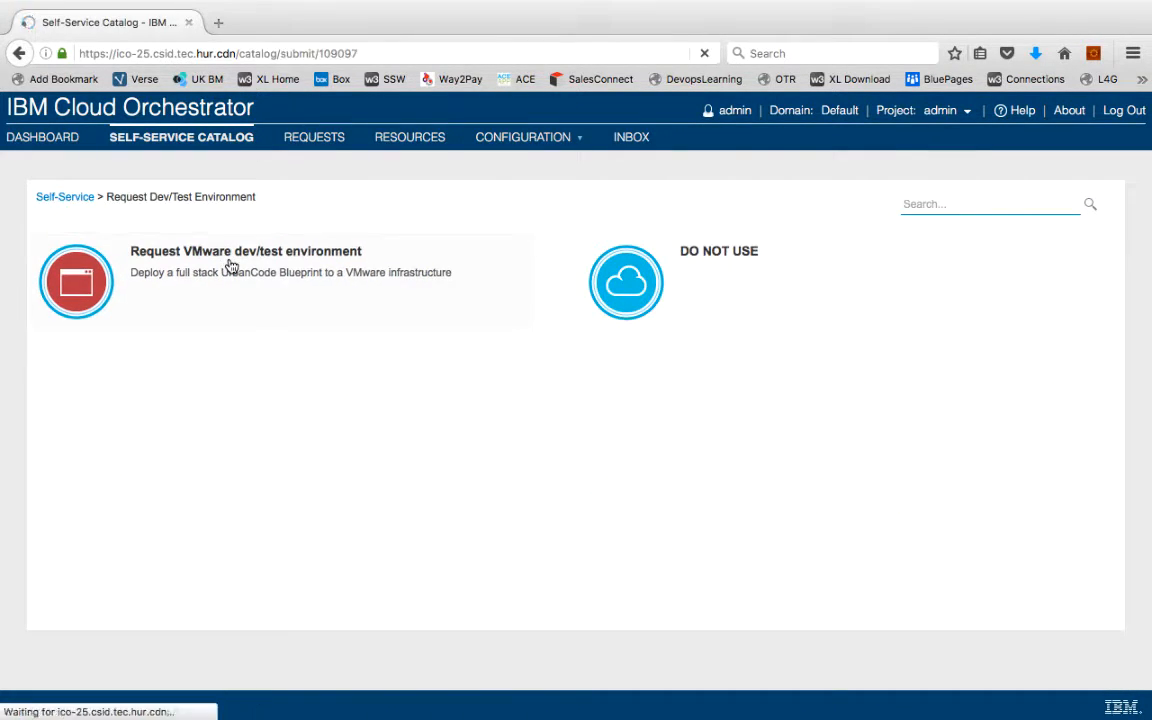
pyautogui.click(244, 260)
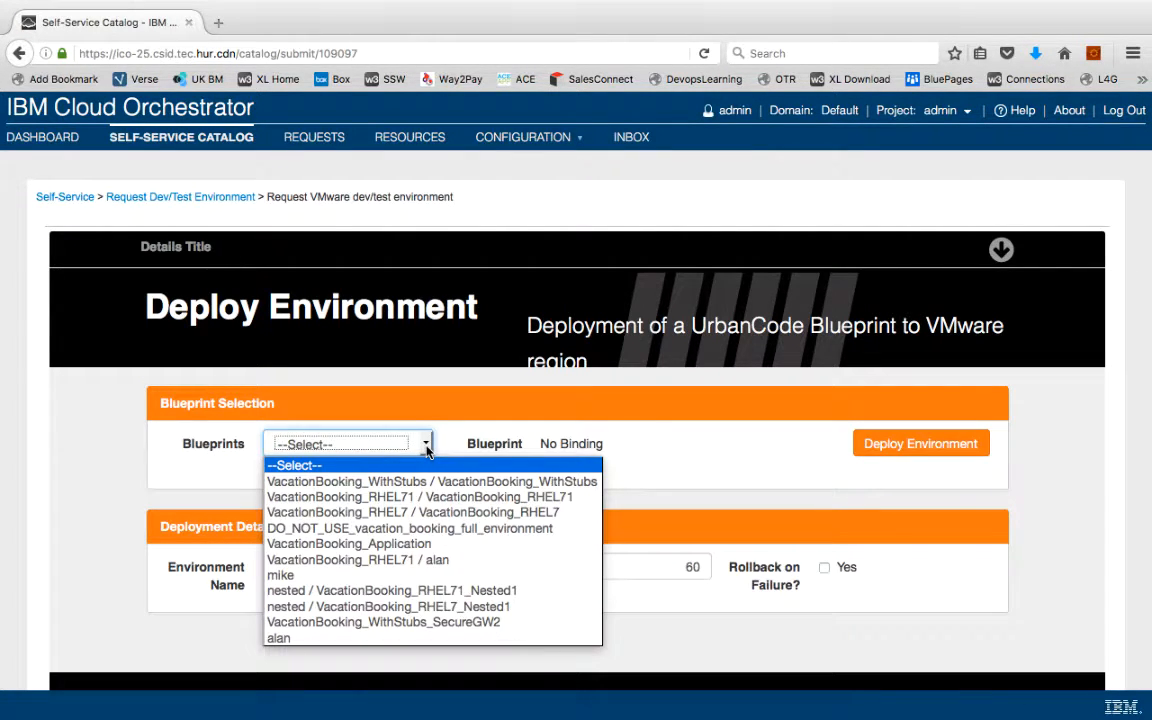
# Deploy the VacationBooking blueprint as a new environment named srabluemix
pyautogui.click(432, 480)
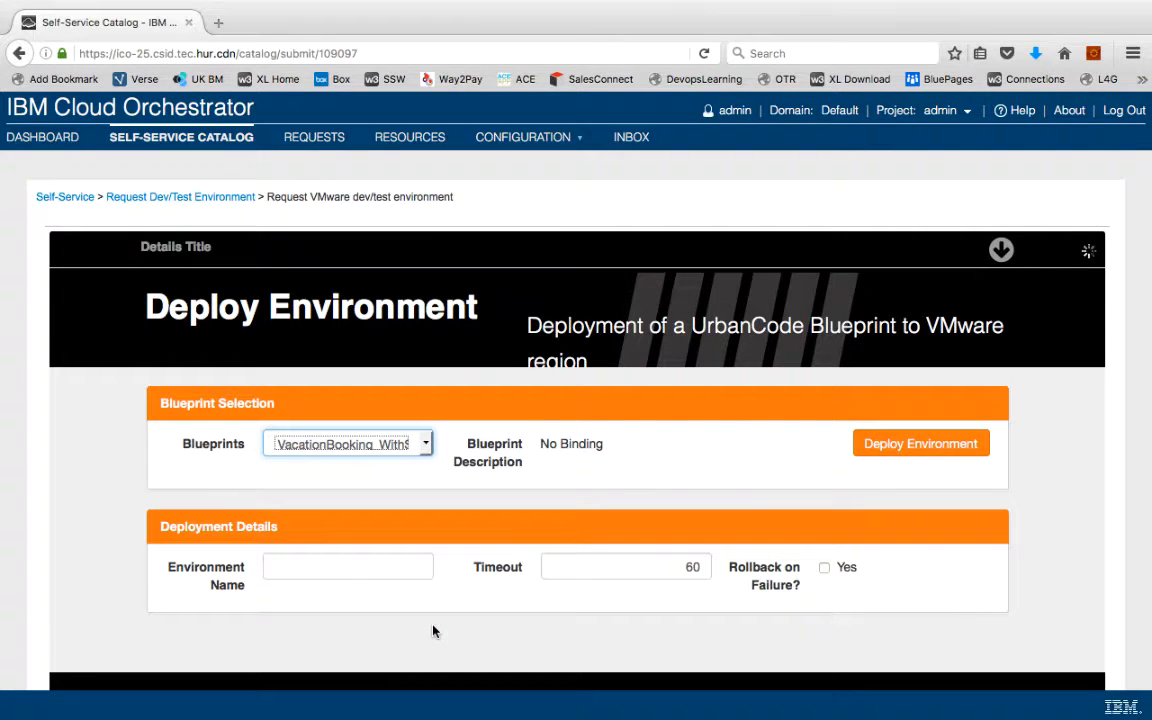
pyautogui.write('srabluemix')
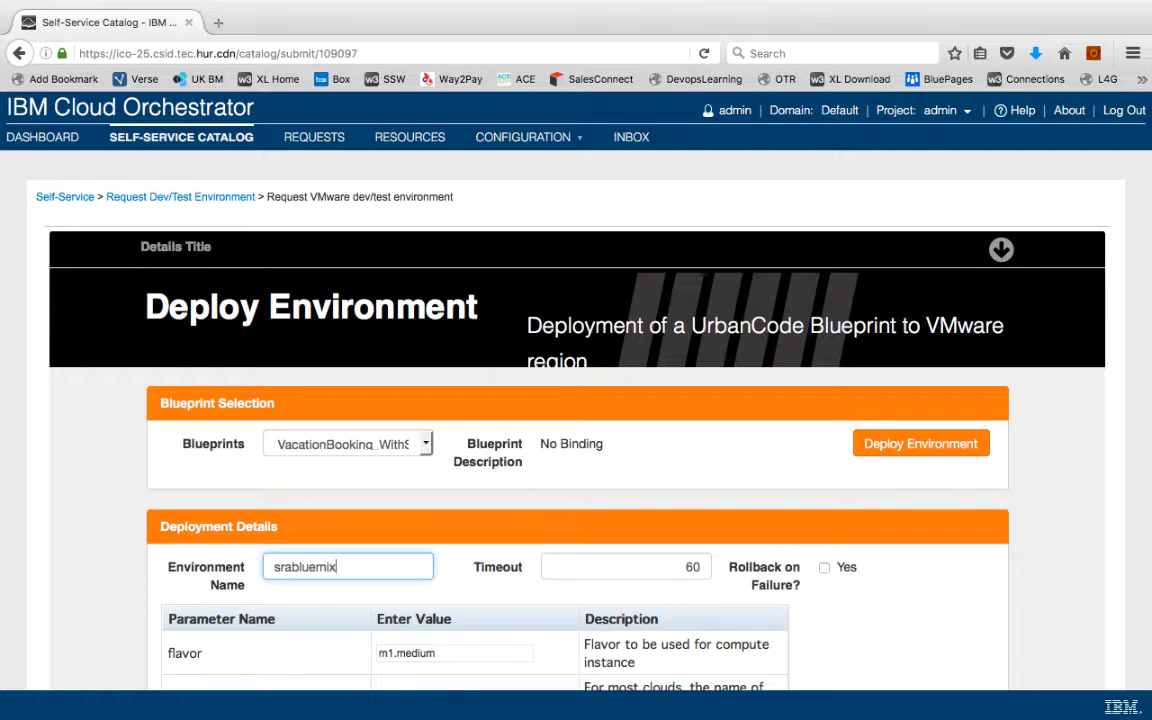
pyautogui.moveTo(920, 444)
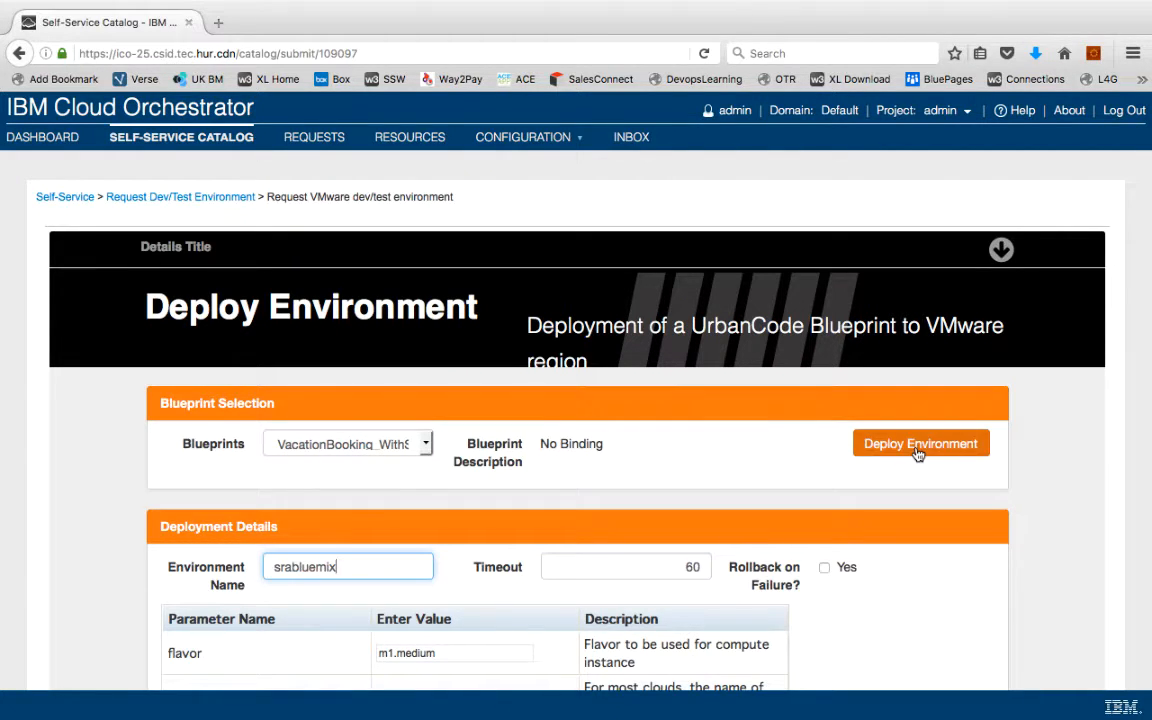
pyautogui.click(920, 444)
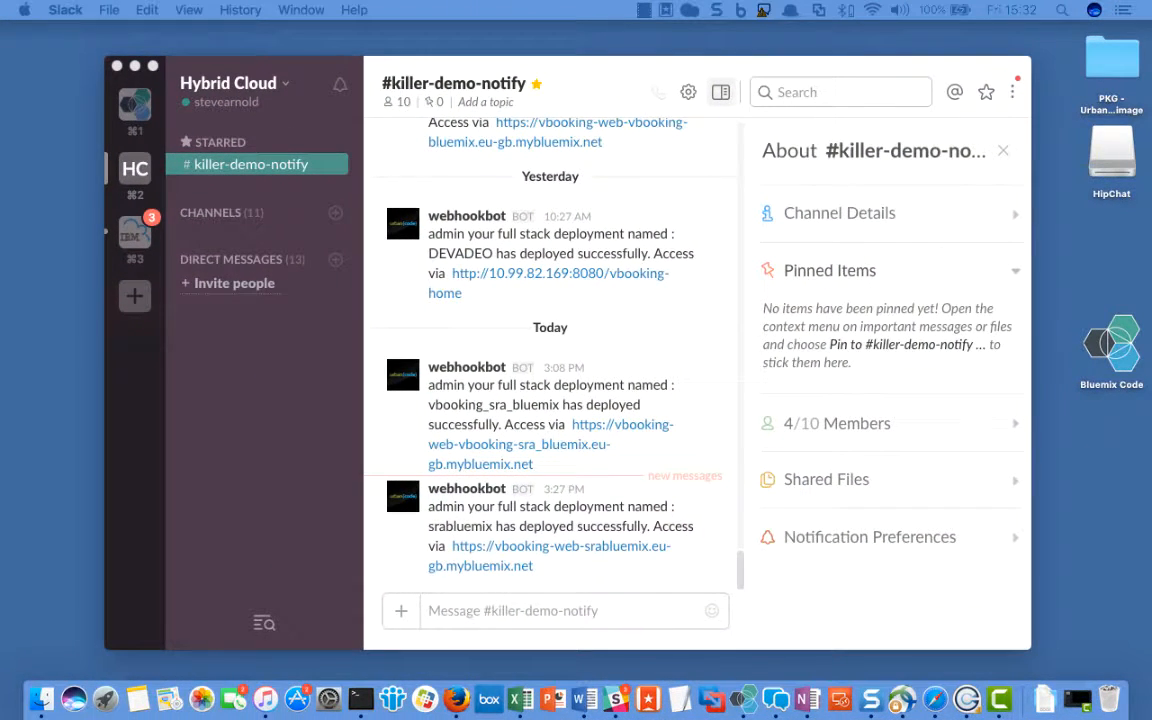
pyautogui.moveTo(536, 568)
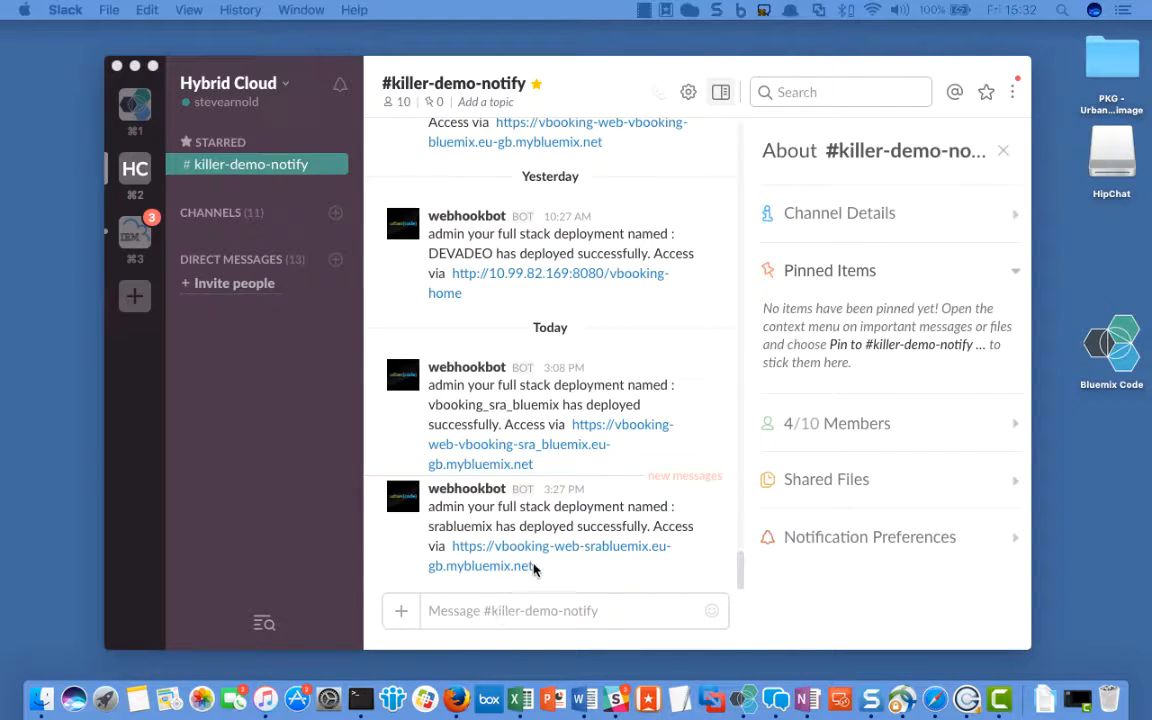
pyautogui.moveTo(536, 568)
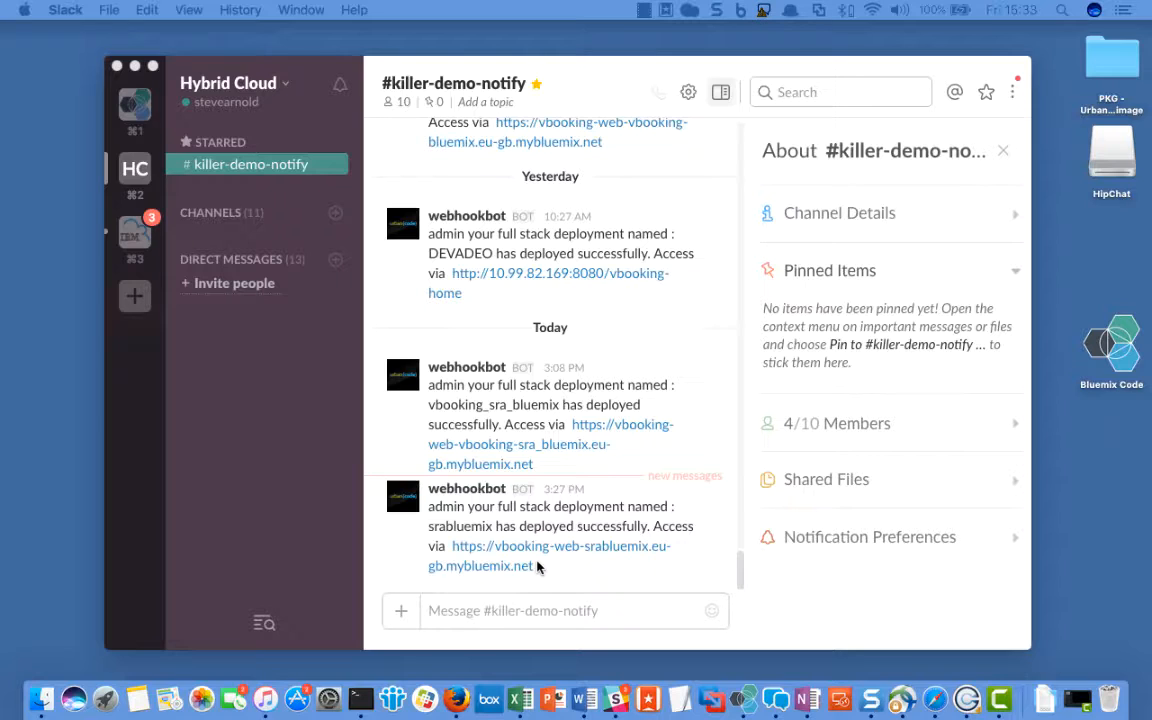
pyautogui.moveTo(596, 624)
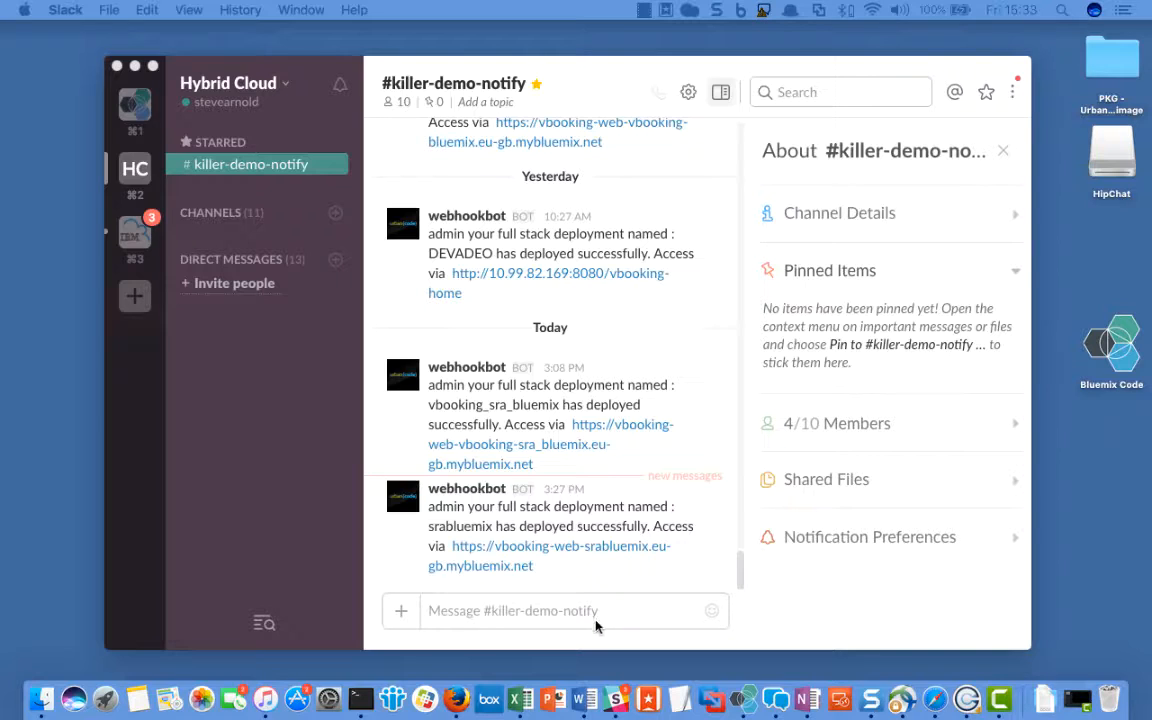
pyautogui.moveTo(570, 546)
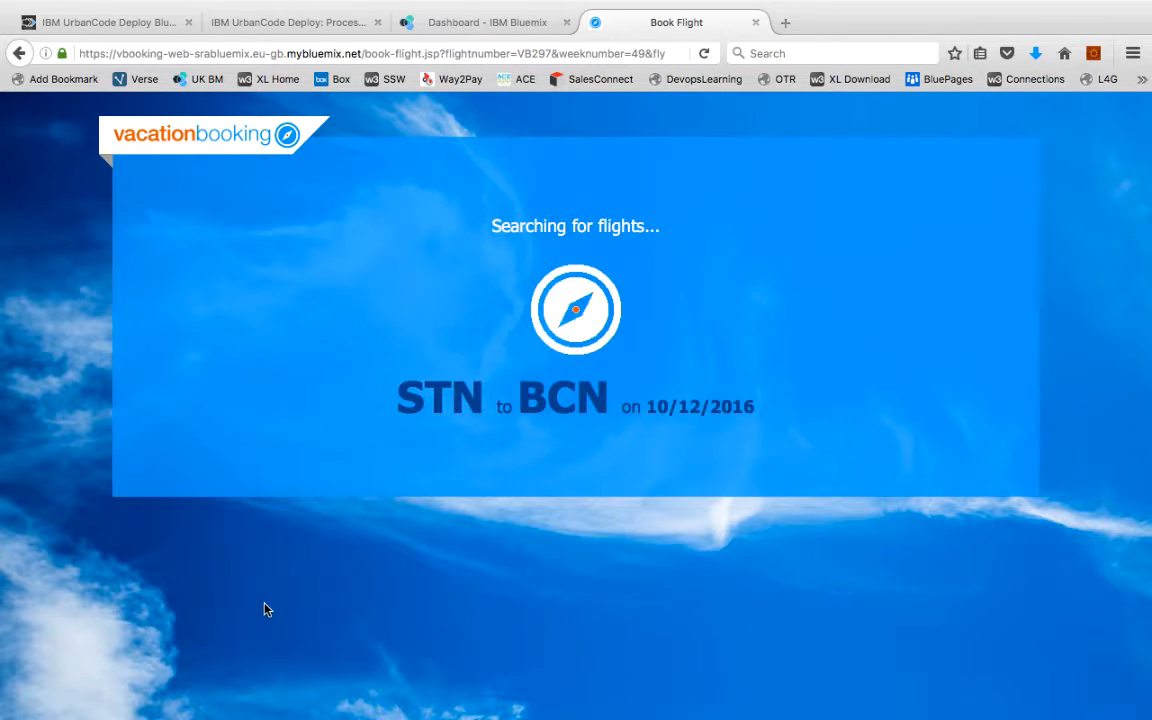
# Book flight V8297 STN–BCN on 10/12/2016 with passenger and payment details, then return to Bluemix
pyautogui.click(504, 364)
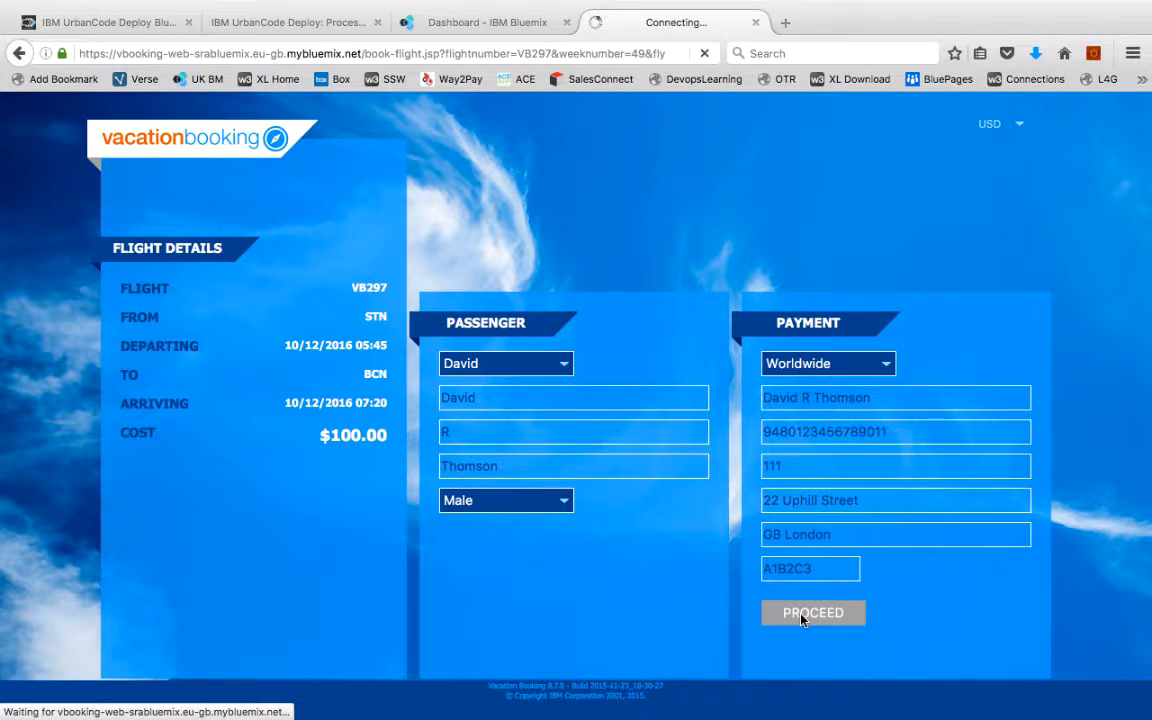
pyautogui.click(812, 612)
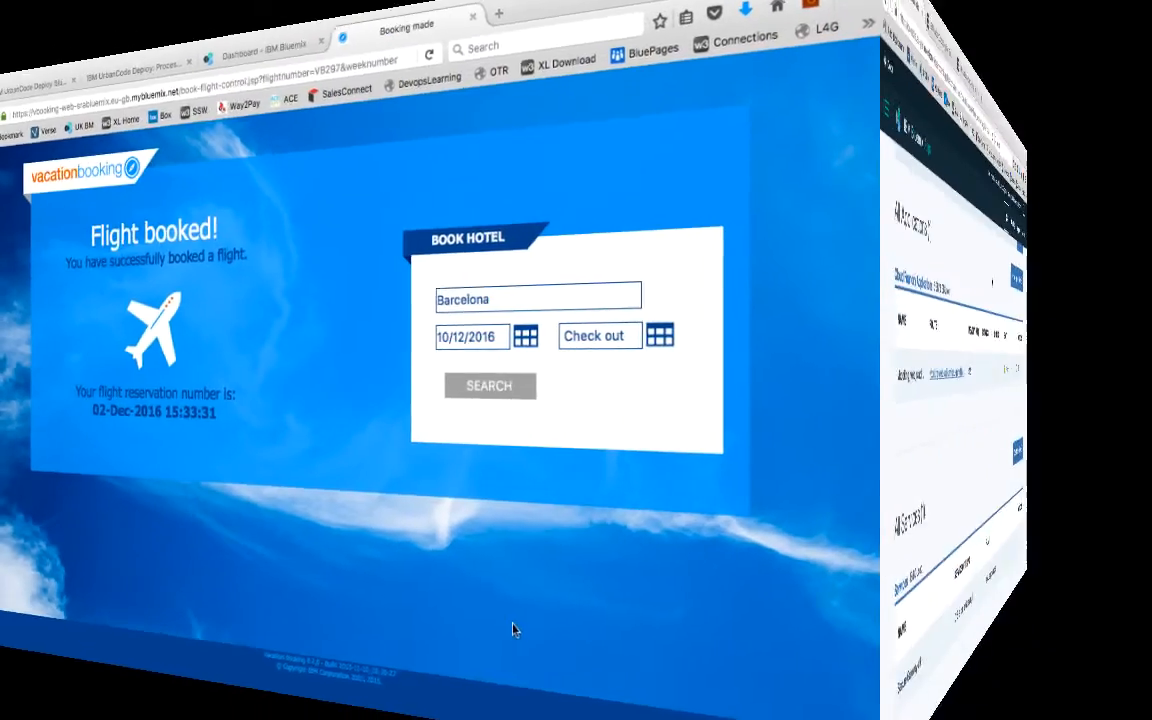
pyautogui.click(256, 40)
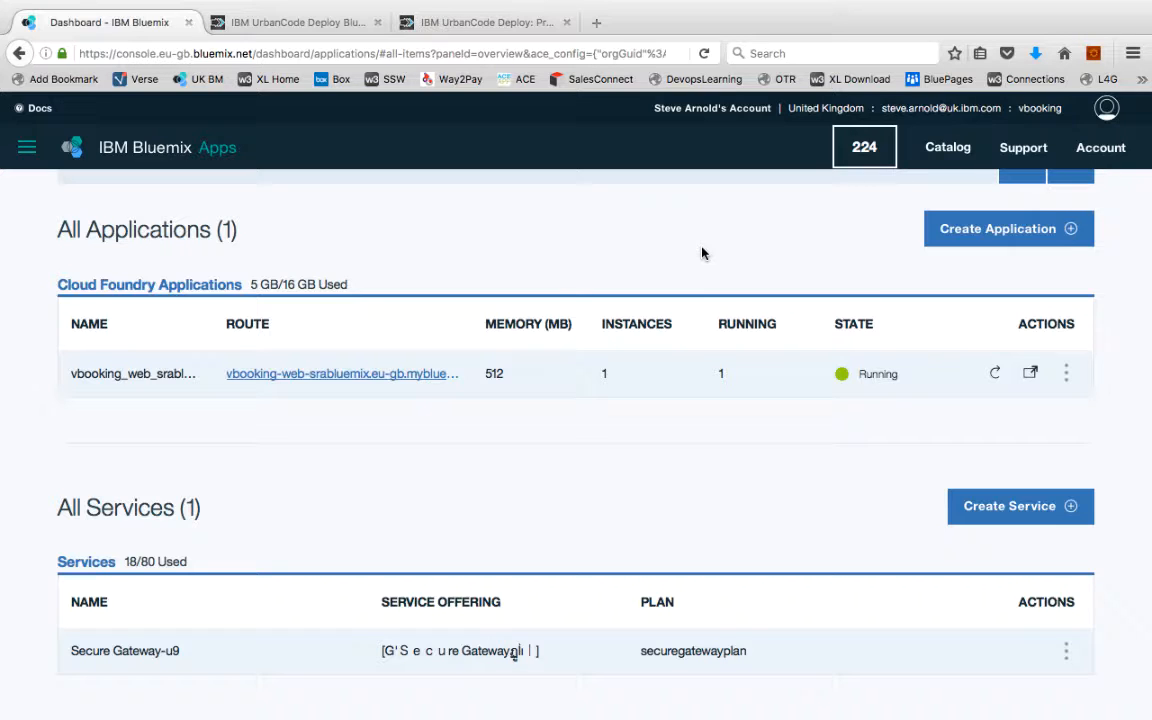
pyautogui.moveTo(660, 292)
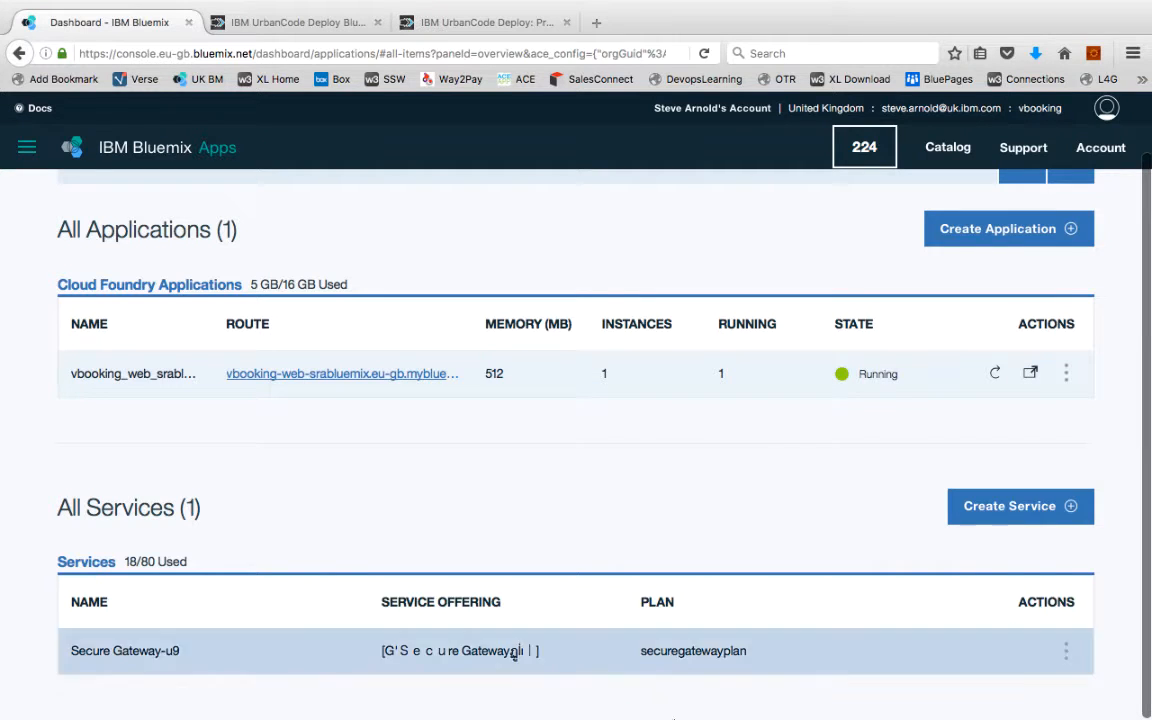
pyautogui.moveTo(676, 660)
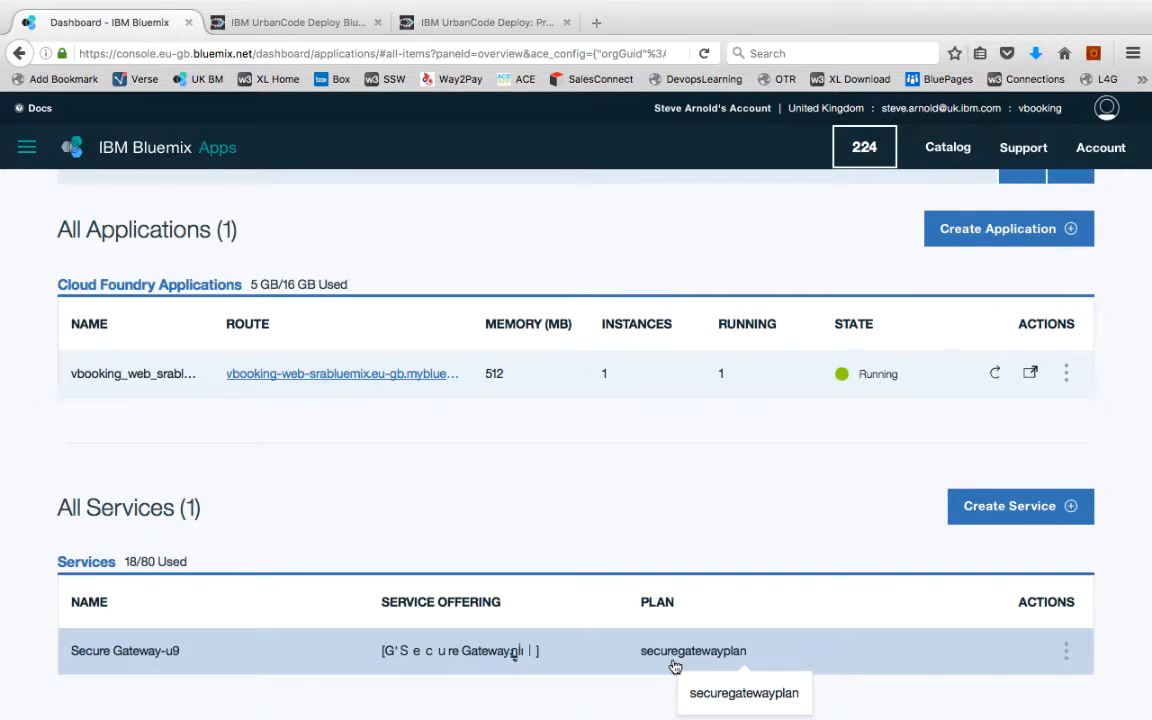
pyautogui.moveTo(480, 162)
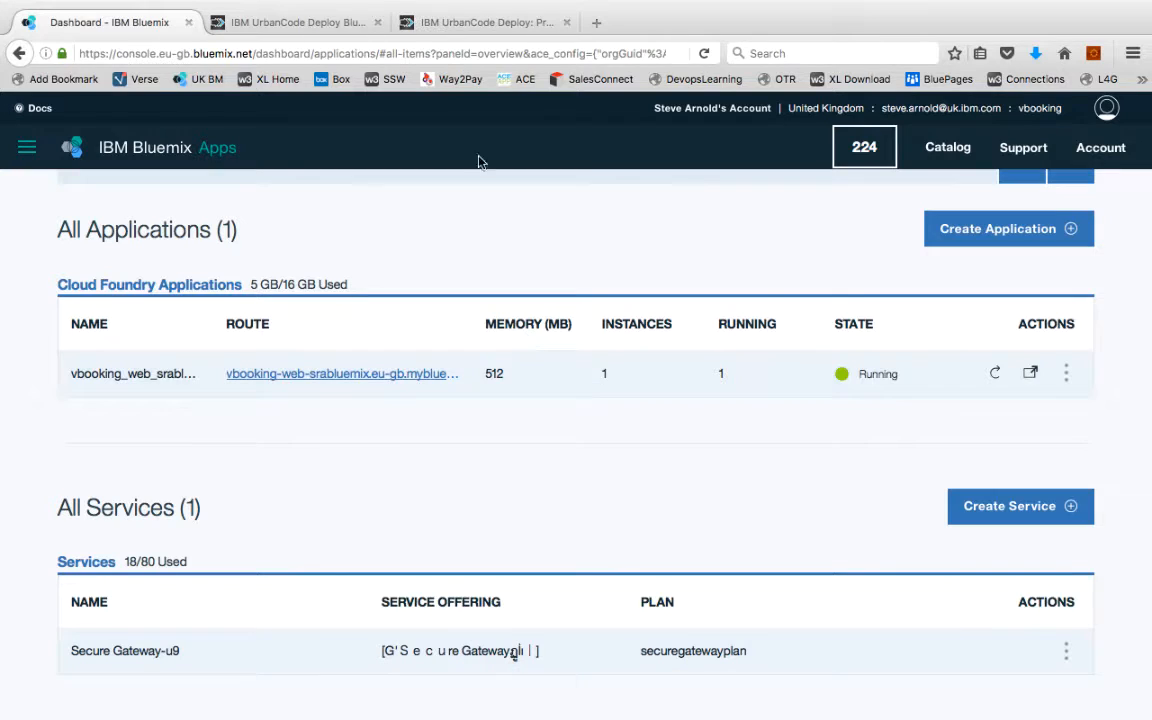
# Review the running vbooking app and Secure Gateway-u9 service in the Bluemix dashboard
pyautogui.click(292, 22)
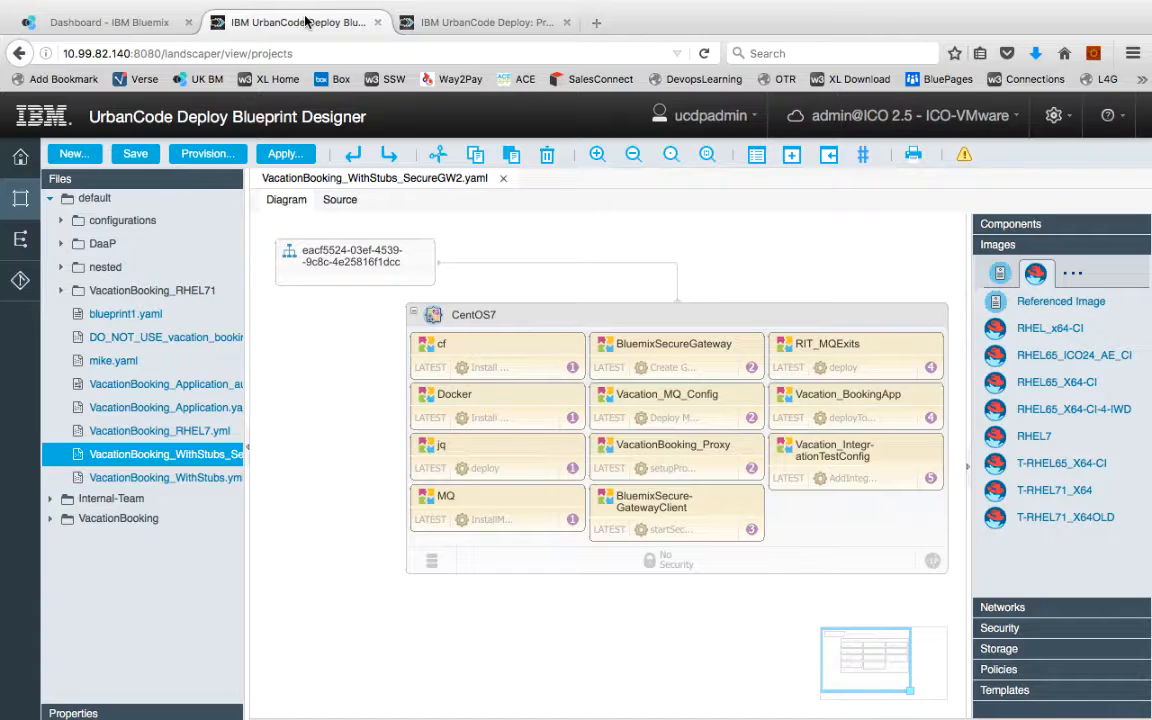
# View the InstallMQ process of the MQ component in UrbanCode Deploy
pyautogui.click(488, 22)
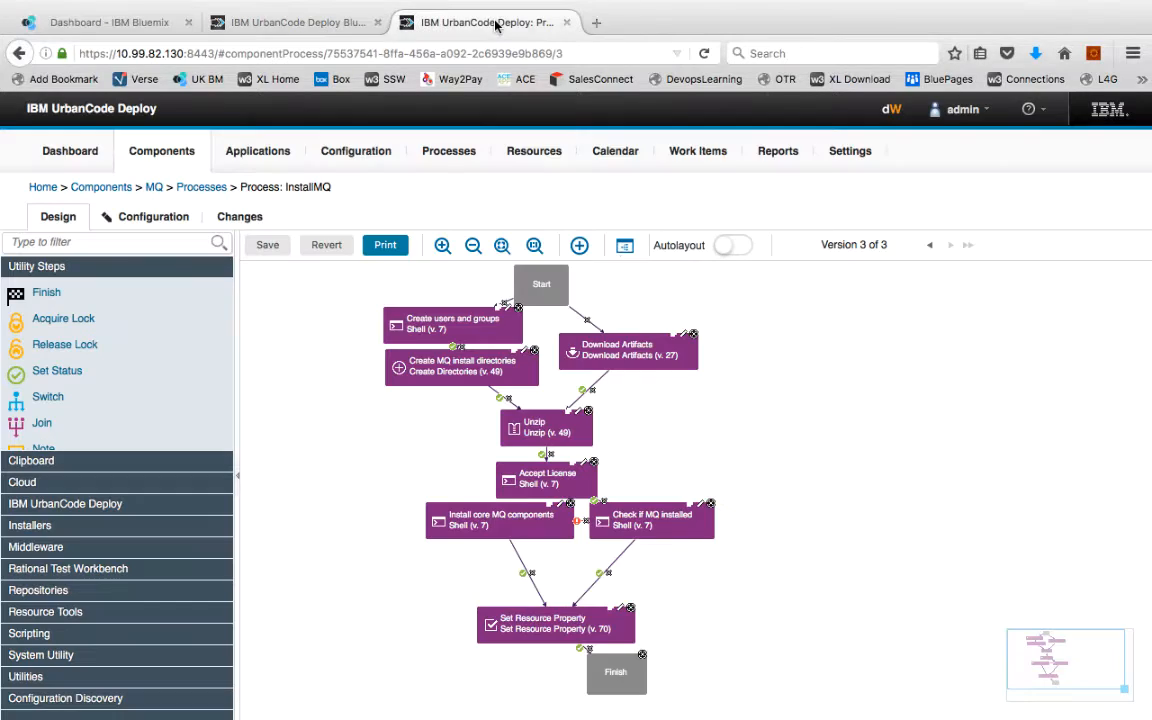